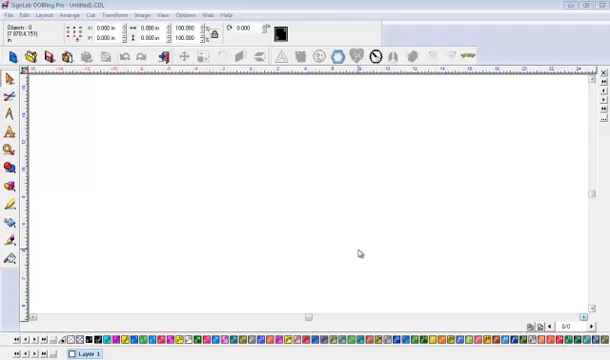
{"action": "mouse_move", "coordinate": [306, 236]}
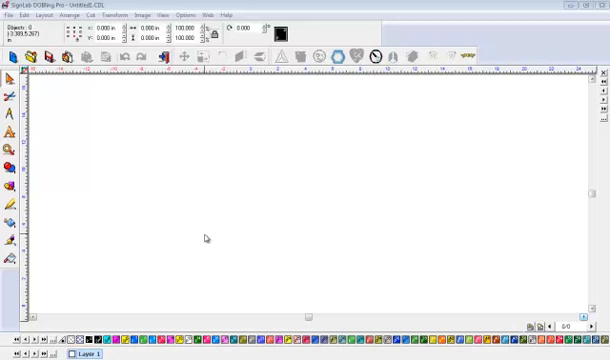
Run the Install Fonts search on C:\Windows\Fonts to list installable fonts
{"action": "left_click", "coordinate": [8, 14]}
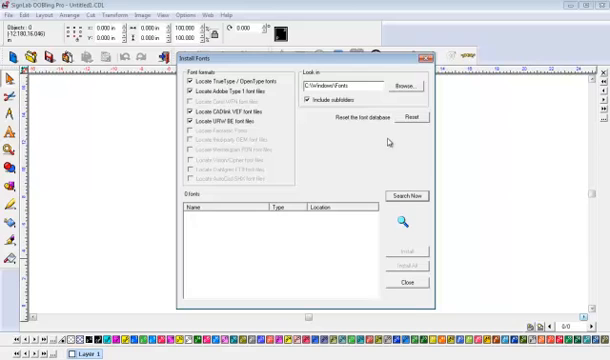
{"action": "mouse_move", "coordinate": [420, 198]}
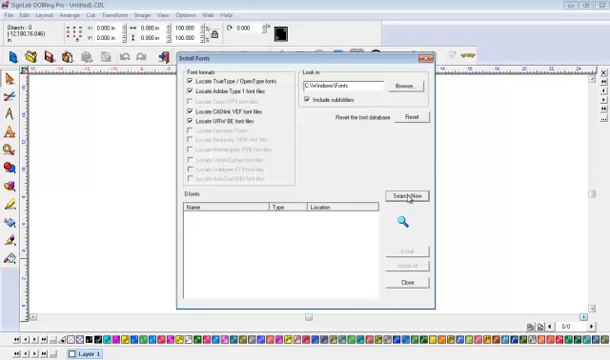
{"action": "left_click", "coordinate": [406, 196]}
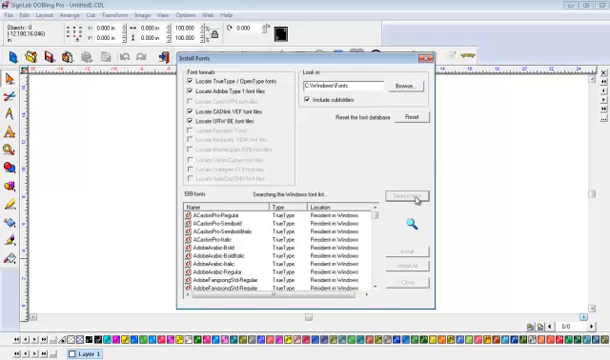
{"action": "left_click", "coordinate": [396, 196]}
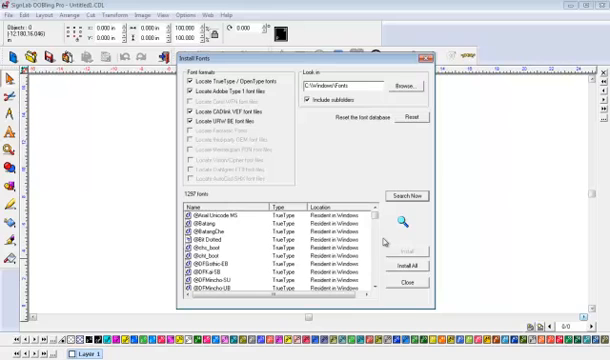
{"action": "left_click", "coordinate": [408, 268]}
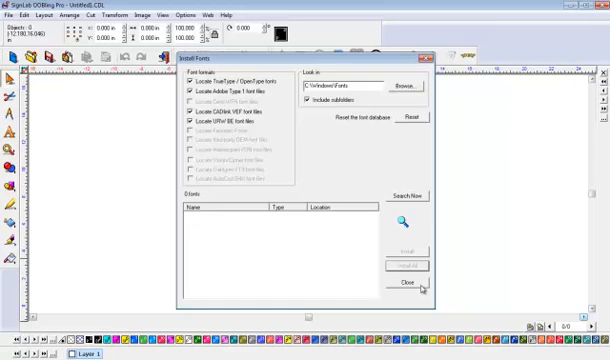
{"action": "left_click", "coordinate": [398, 288]}
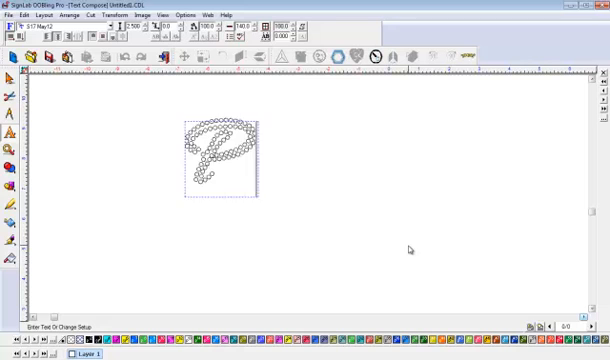
Finish the lettering as 'Panther' with 'Pride' on a second line
{"action": "type", "text": "anther"}
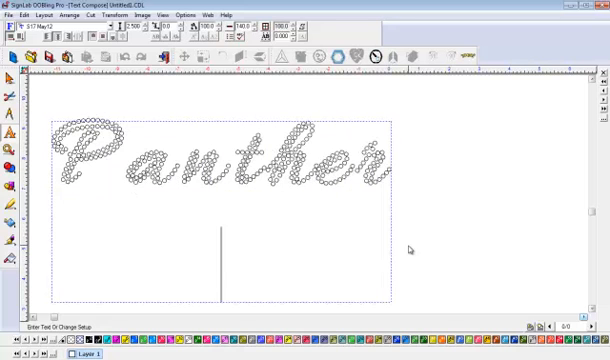
{"action": "type", "text": "Pride"}
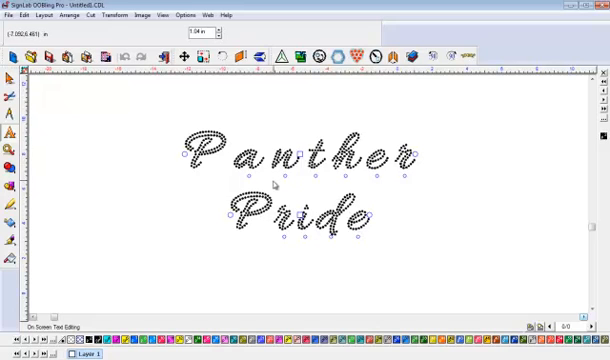
{"action": "mouse_move", "coordinate": [416, 150]}
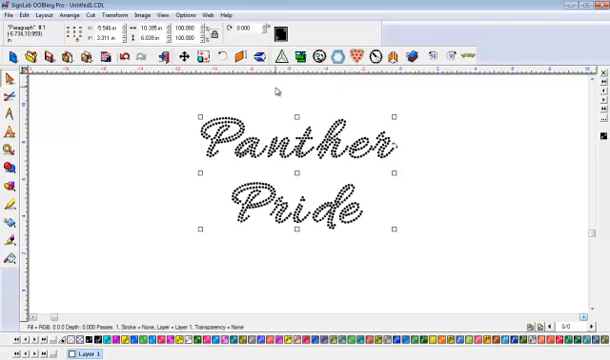
Bring up the Arrange menu for the selected Panther Pride text
{"action": "left_click", "coordinate": [48, 14]}
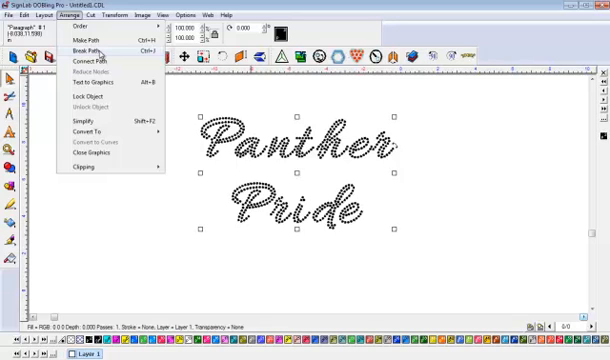
{"action": "mouse_move", "coordinate": [424, 176]}
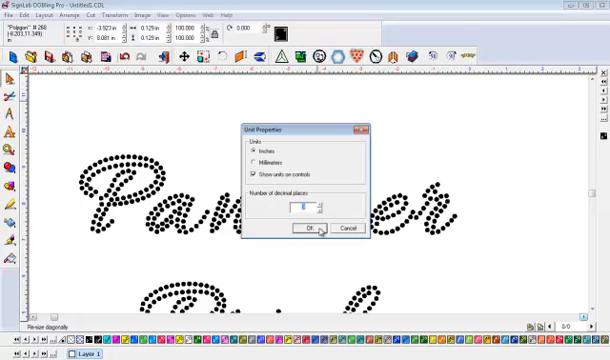
Accept the Unit Properties settings so the stone path applies to the lettering
{"action": "left_click", "coordinate": [304, 228]}
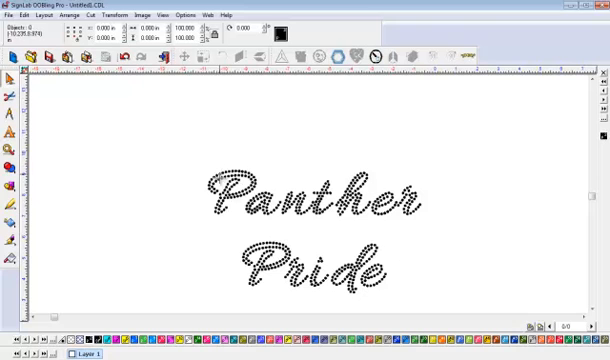
Drag the stones in 'nther' closer together to close the spacing gaps in Panther
{"action": "left_click", "coordinate": [310, 220]}
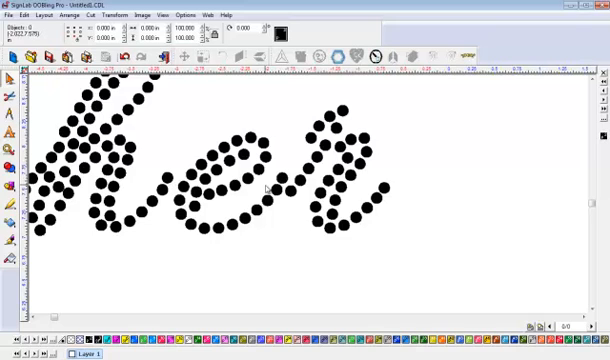
{"action": "mouse_move", "coordinate": [298, 224]}
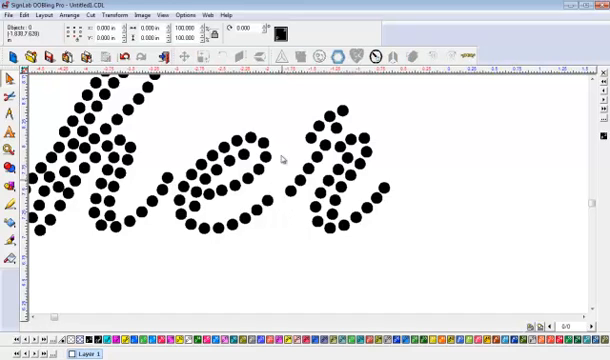
{"action": "left_click", "coordinate": [336, 164]}
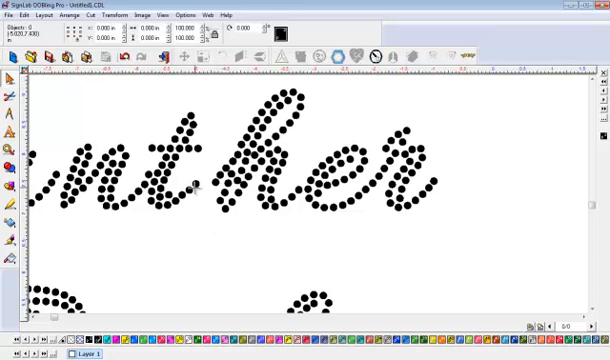
{"action": "left_click_drag", "start_coordinate": [218, 72], "coordinate": [476, 244]}
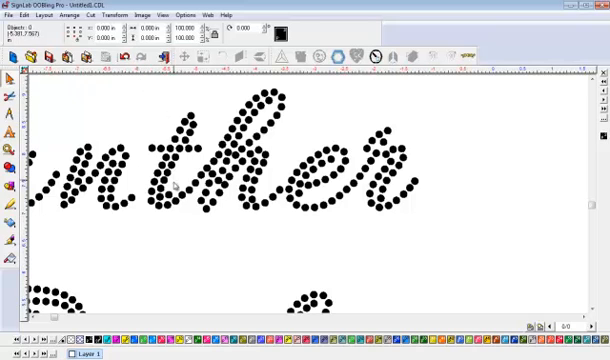
{"action": "left_click_drag", "start_coordinate": [140, 78], "coordinate": [476, 236]}
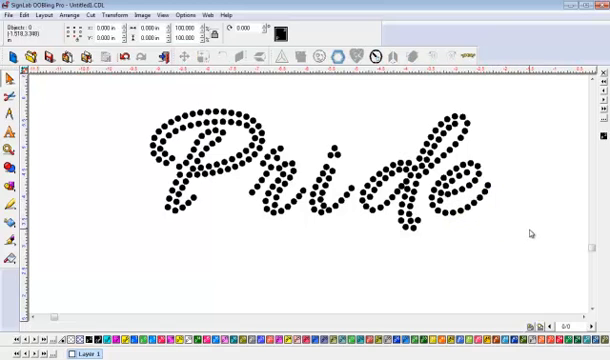
Drag the stones in Pride closer together to match Panther's tightened spacing
{"action": "left_click_drag", "start_coordinate": [424, 158], "coordinate": [532, 236]}
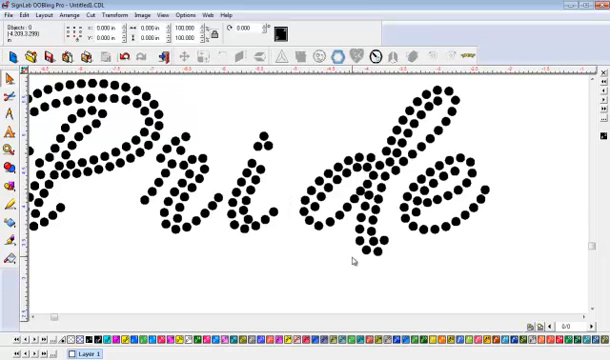
{"action": "left_click_drag", "start_coordinate": [296, 72], "coordinate": [544, 264]}
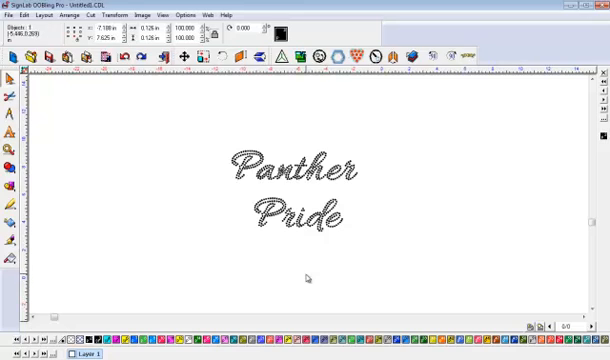
Start Replace Stones, select all Panther Pride stones and go to Choose Replacement
{"action": "left_click", "coordinate": [290, 184]}
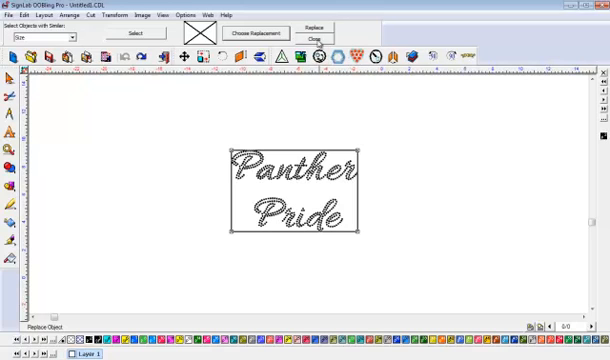
{"action": "left_click", "coordinate": [296, 190]}
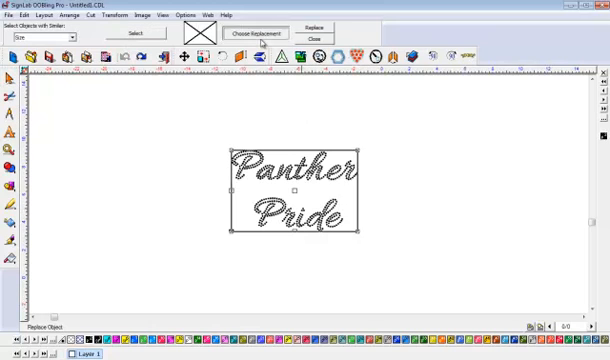
{"action": "left_click", "coordinate": [256, 32]}
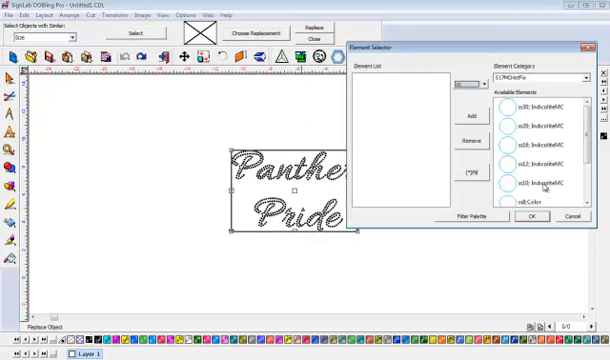
Choose the SS10 clear rhinestone element and apply the replacement to the whole design
{"action": "left_click", "coordinate": [536, 184]}
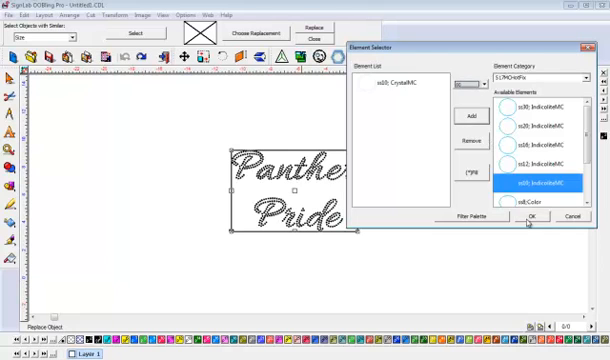
{"action": "left_click", "coordinate": [536, 216]}
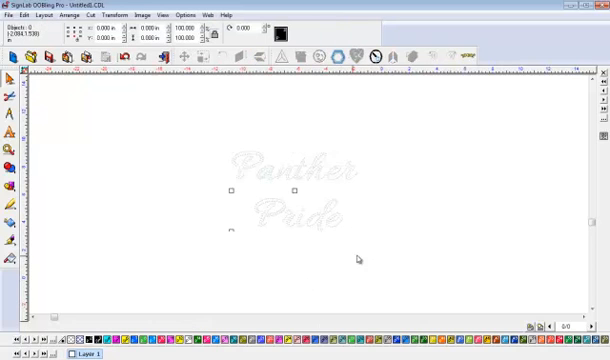
Create a black weed box behind the Panther Pride rhinestones
{"action": "left_click", "coordinate": [290, 206]}
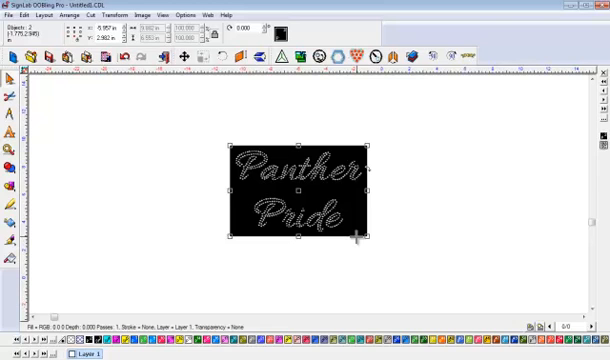
{"action": "left_click", "coordinate": [402, 244]}
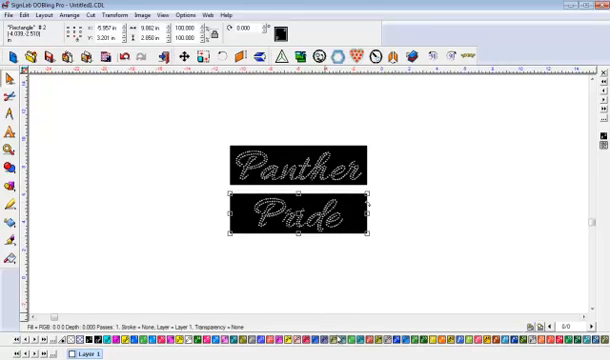
Clear the weed box selection and select the box behind Pride for adjustment
{"action": "left_click", "coordinate": [450, 276]}
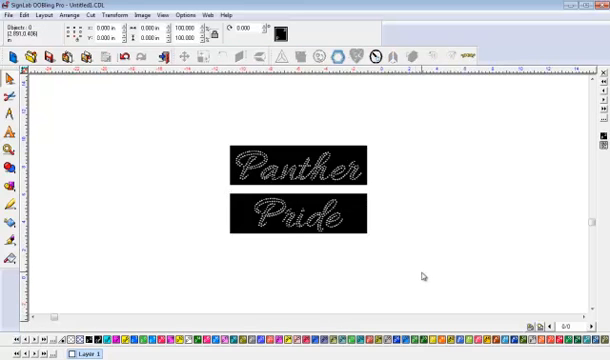
{"action": "left_click", "coordinate": [300, 212]}
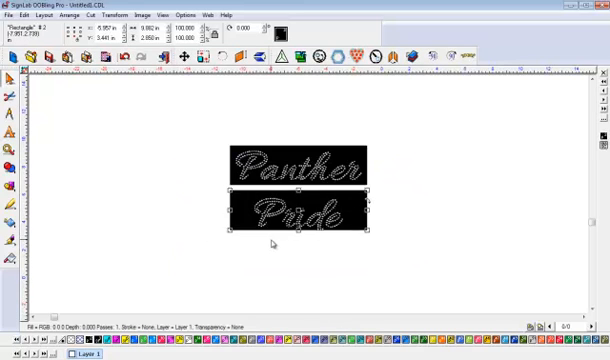